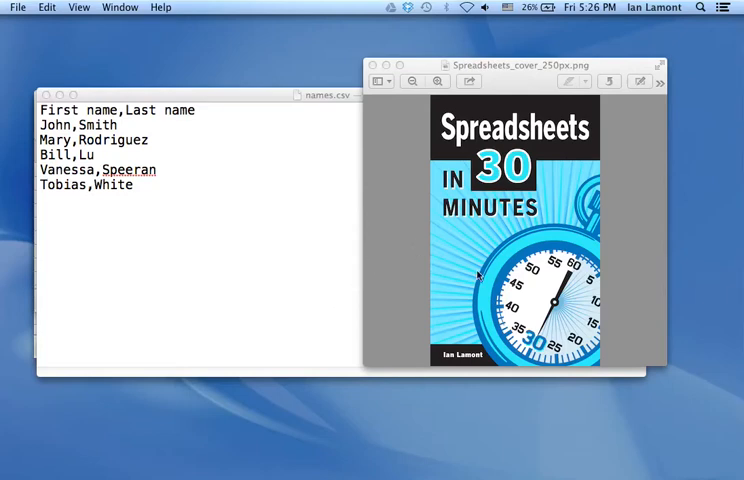
{"action": "mouse_move", "coordinate": [396, 246]}
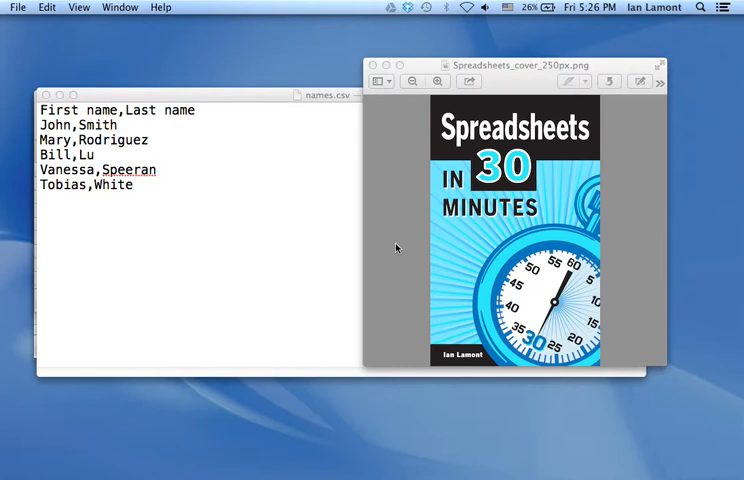
{"action": "mouse_move", "coordinate": [248, 104]}
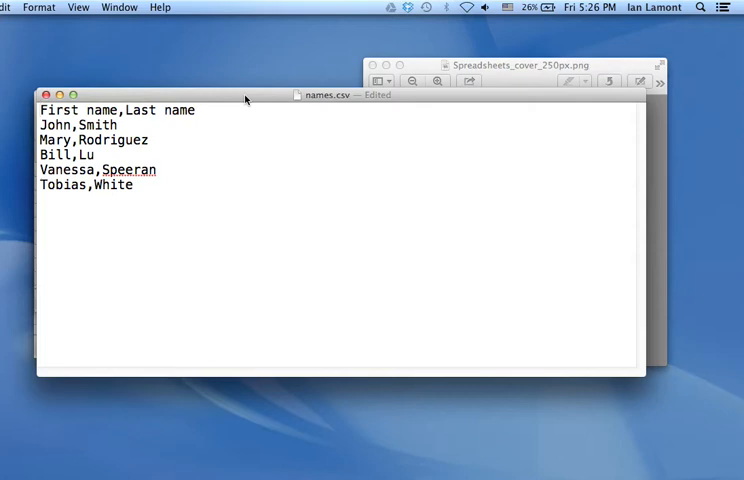
{"action": "mouse_move", "coordinate": [336, 104]}
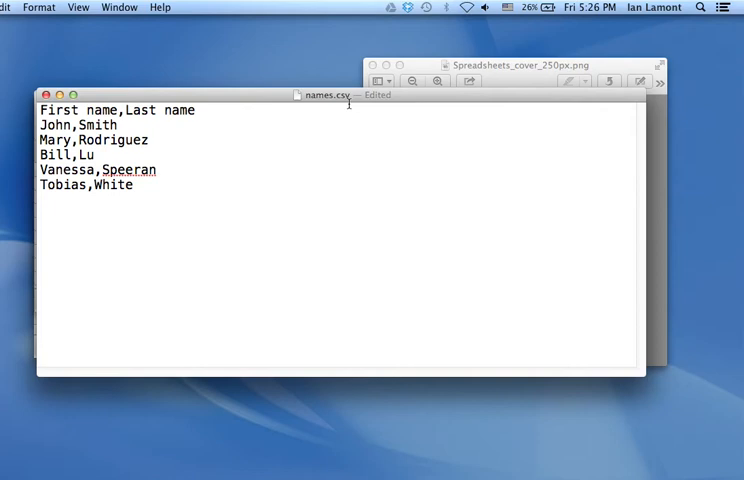
{"action": "mouse_move", "coordinate": [176, 184]}
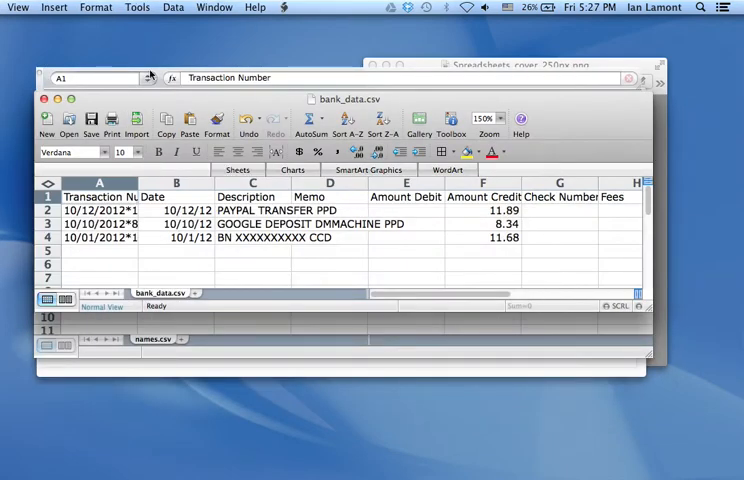
Step: Bring the names.csv workbook to the front via the Window menu
{"action": "left_click", "coordinate": [214, 8]}
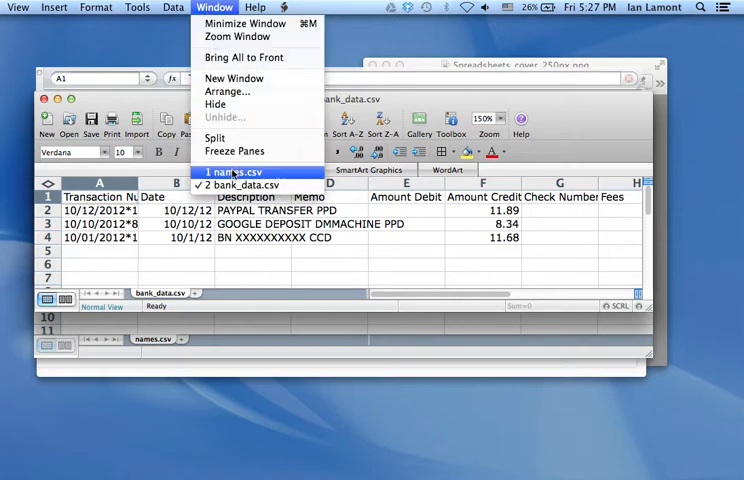
{"action": "left_click", "coordinate": [232, 172]}
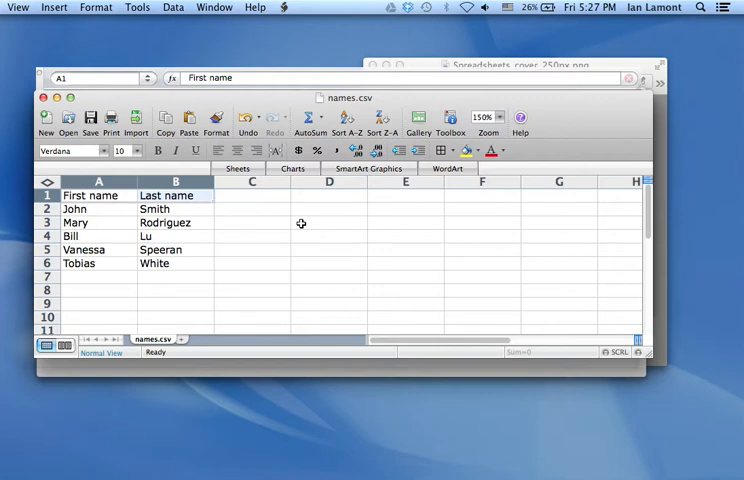
{"action": "mouse_move", "coordinate": [182, 258]}
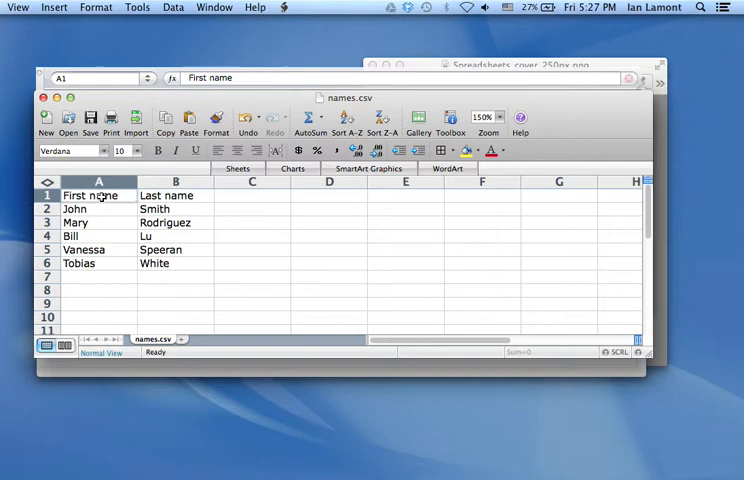
Step: Make the First name and Last name header cells A1 and B1 bold
{"action": "left_click", "coordinate": [176, 196]}
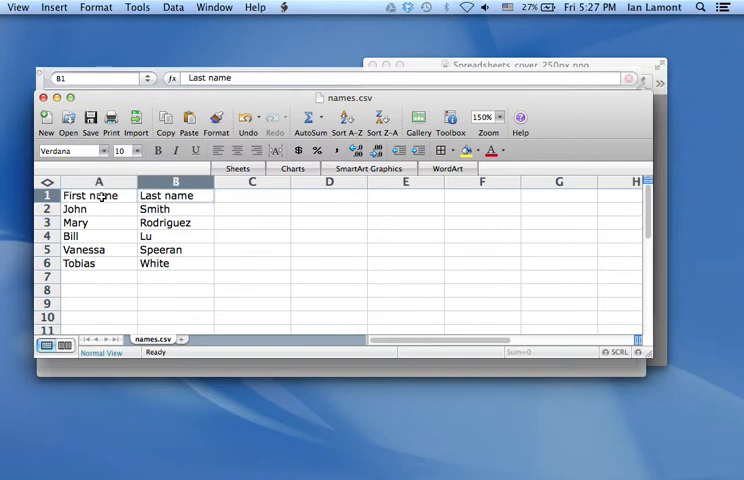
{"action": "left_click", "coordinate": [96, 196]}
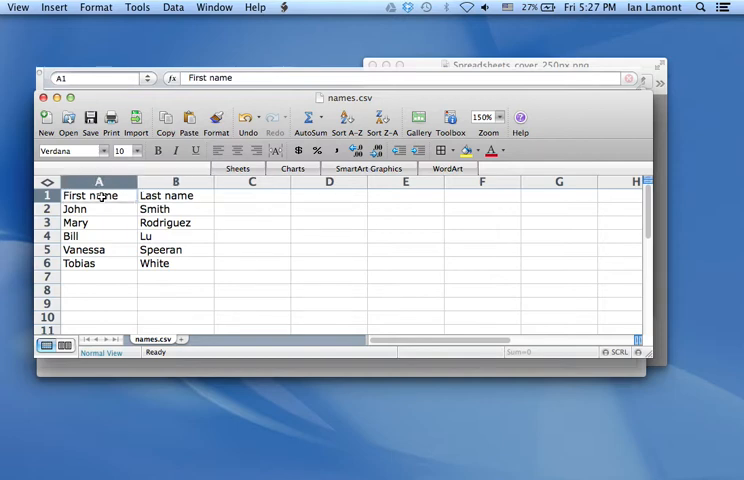
{"action": "left_click", "coordinate": [176, 196]}
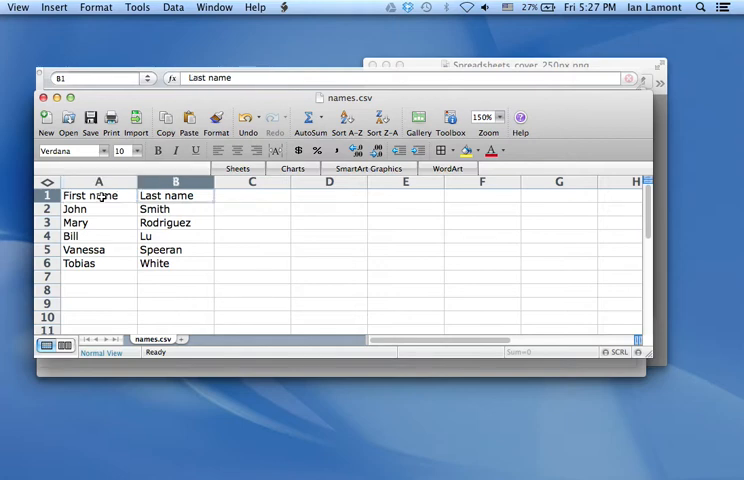
{"action": "left_click", "coordinate": [96, 194]}
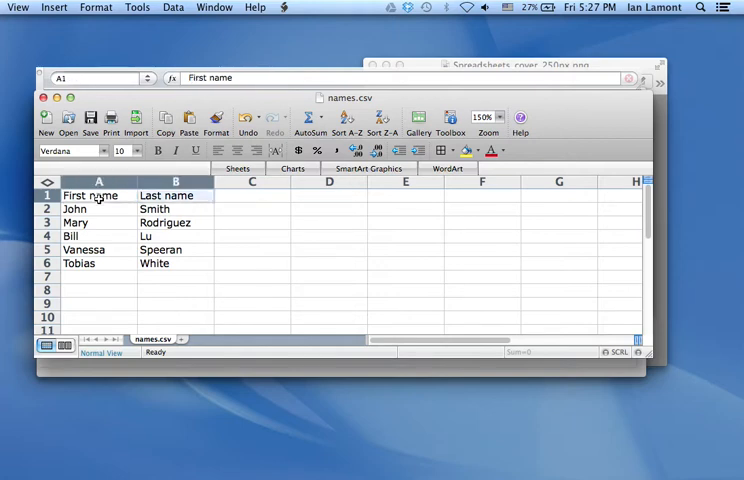
{"action": "left_click", "coordinate": [98, 290]}
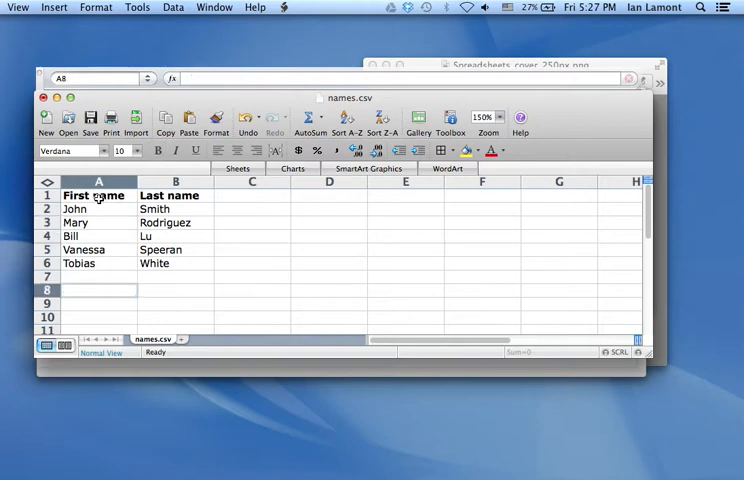
{"action": "left_click", "coordinate": [252, 196]}
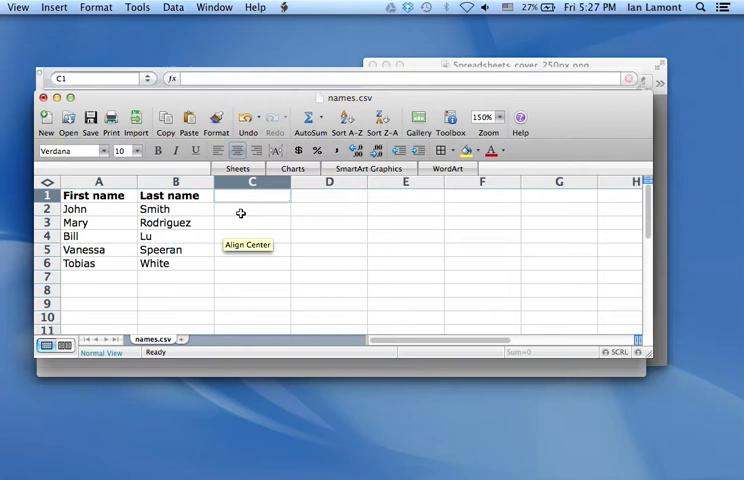
{"action": "mouse_move", "coordinate": [230, 204]}
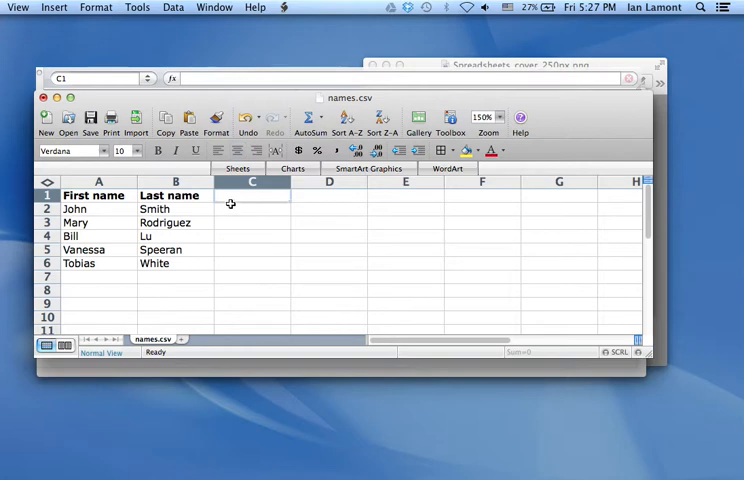
{"action": "mouse_move", "coordinate": [228, 204]}
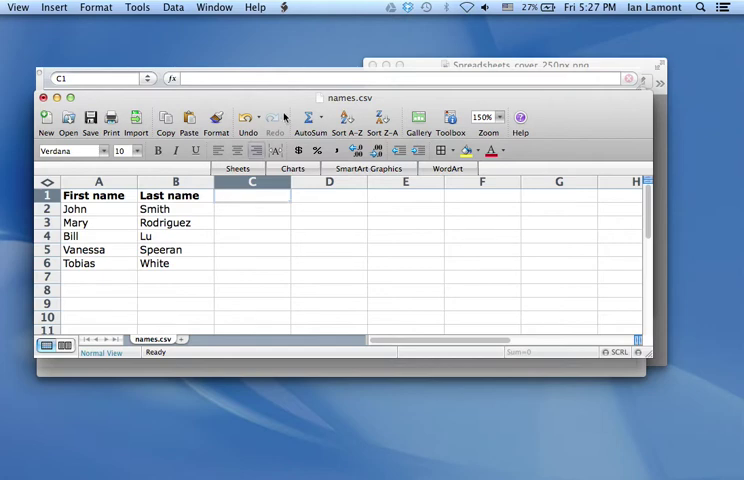
{"action": "mouse_move", "coordinate": [276, 120]}
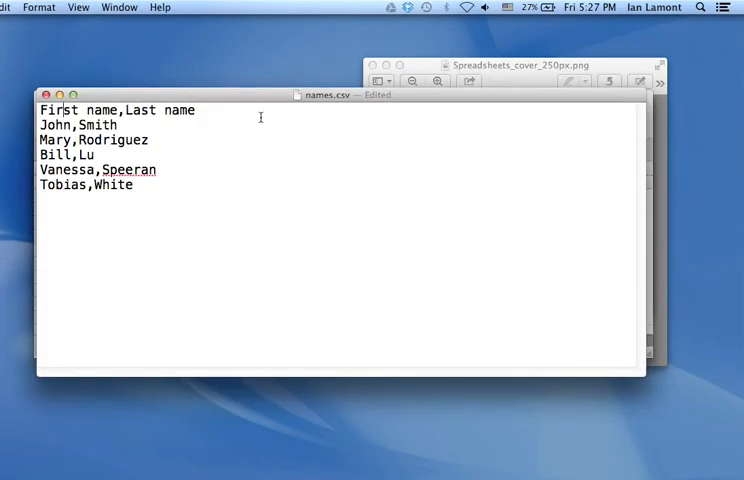
Step: Bring the raw bank_data.csv text document to the front in TextEdit
{"action": "left_click", "coordinate": [120, 8]}
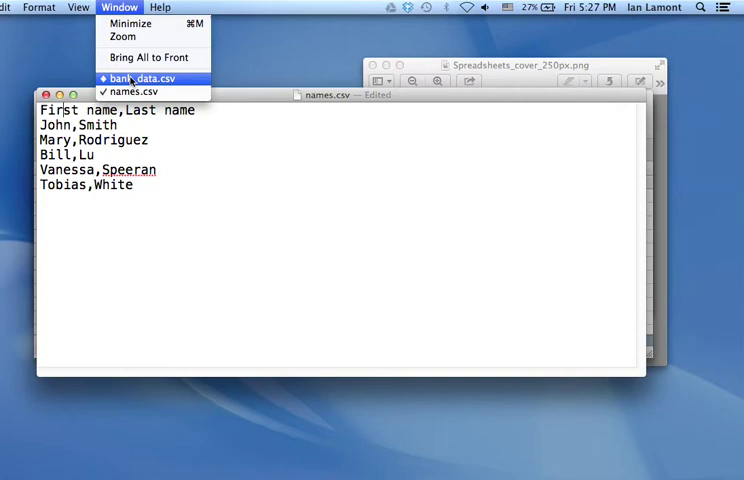
{"action": "left_click", "coordinate": [140, 78]}
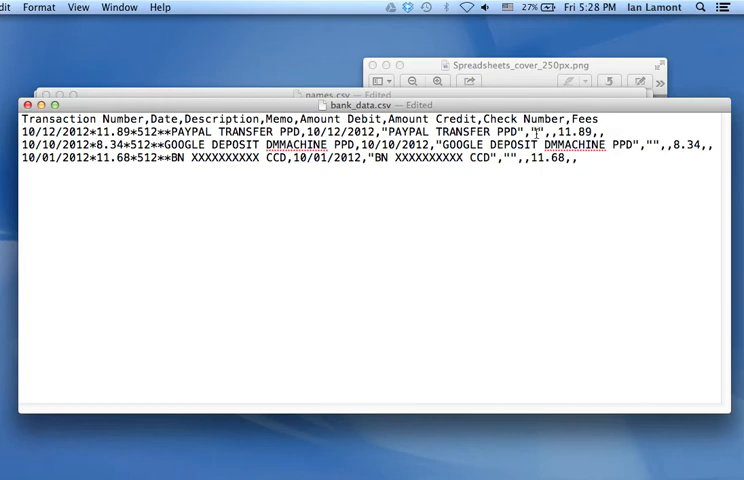
{"action": "mouse_move", "coordinate": [488, 164]}
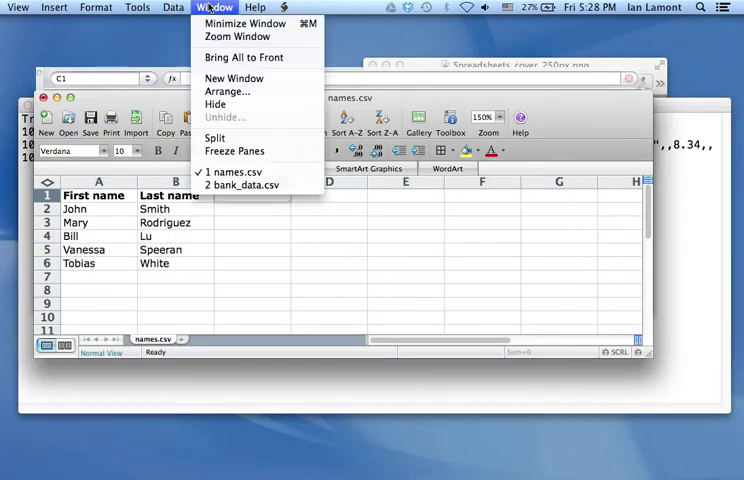
Step: Bring the bank_data.csv workbook with transaction columns to the front in Excel
{"action": "left_click", "coordinate": [244, 184]}
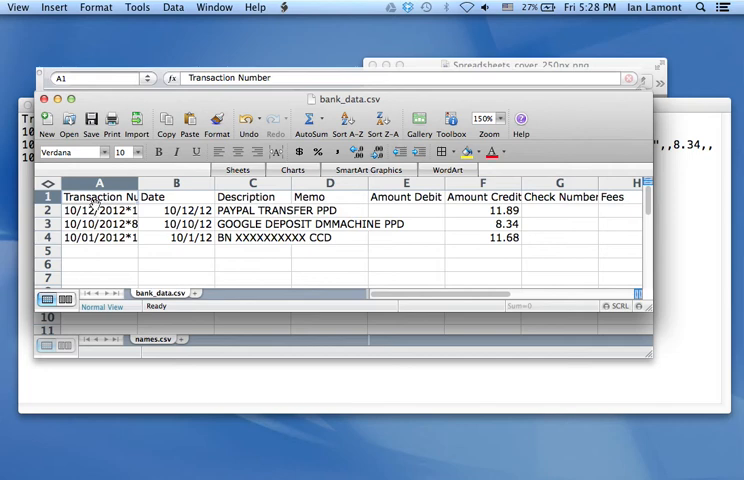
{"action": "mouse_move", "coordinate": [206, 208]}
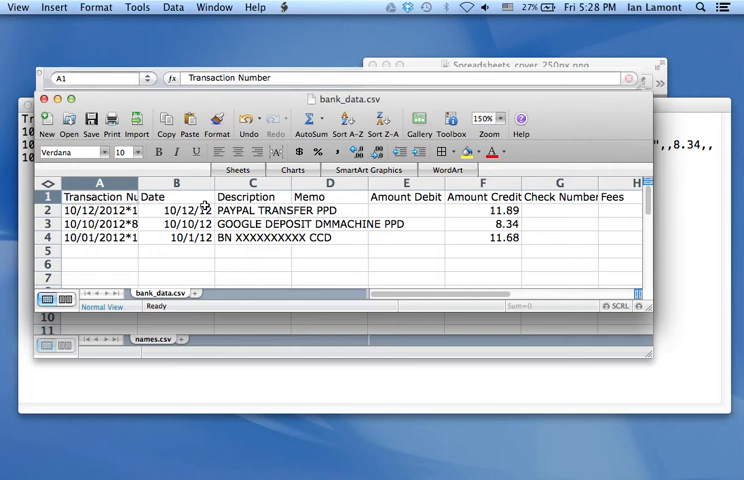
{"action": "mouse_move", "coordinate": [324, 200]}
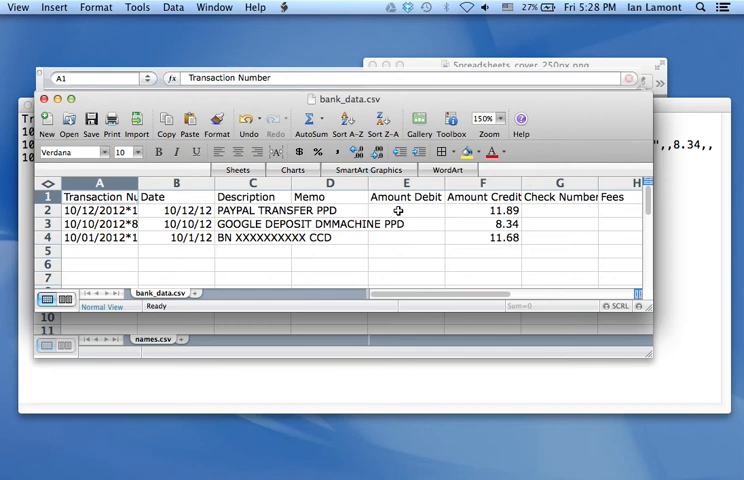
{"action": "mouse_move", "coordinate": [282, 184]}
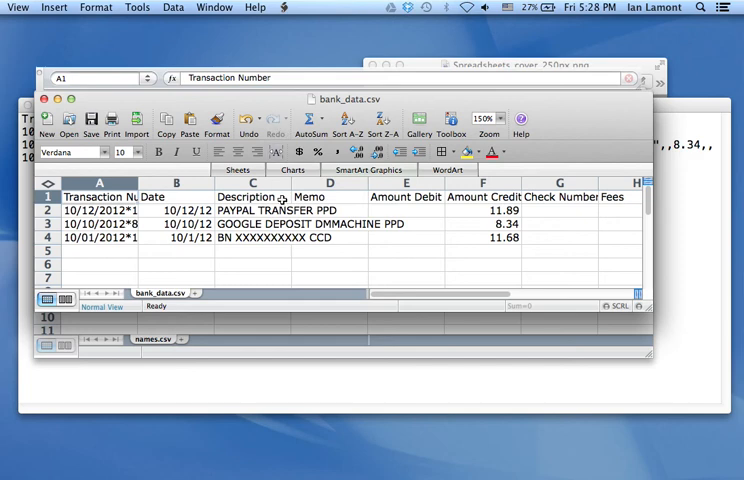
{"action": "mouse_move", "coordinate": [320, 252]}
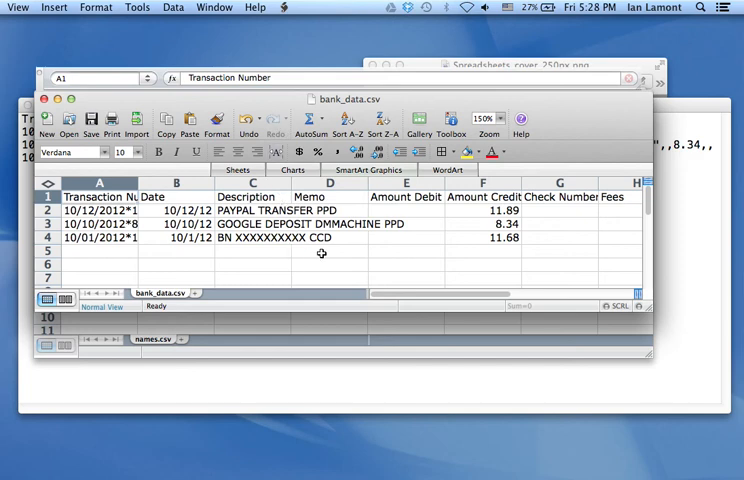
Step: Select cell D5 and show the Data menu's external-data import commands
{"action": "left_click", "coordinate": [332, 252]}
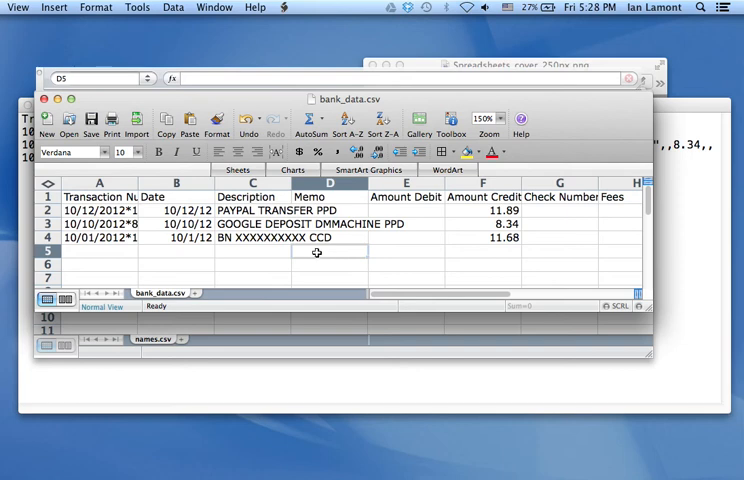
{"action": "left_click", "coordinate": [172, 8]}
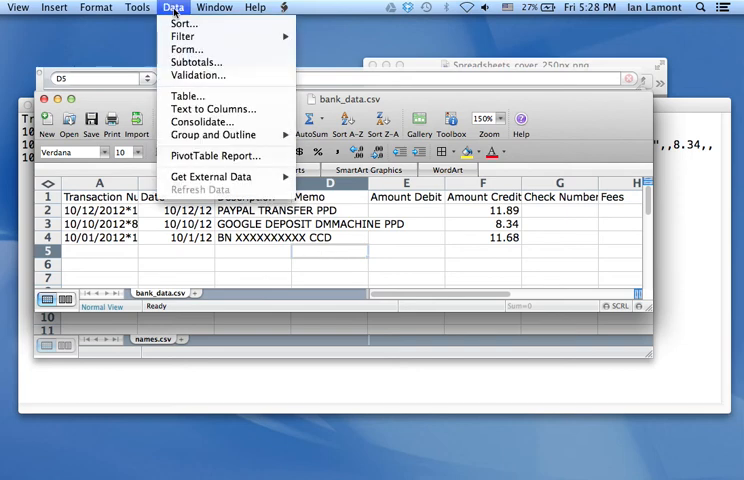
{"action": "mouse_move", "coordinate": [212, 176]}
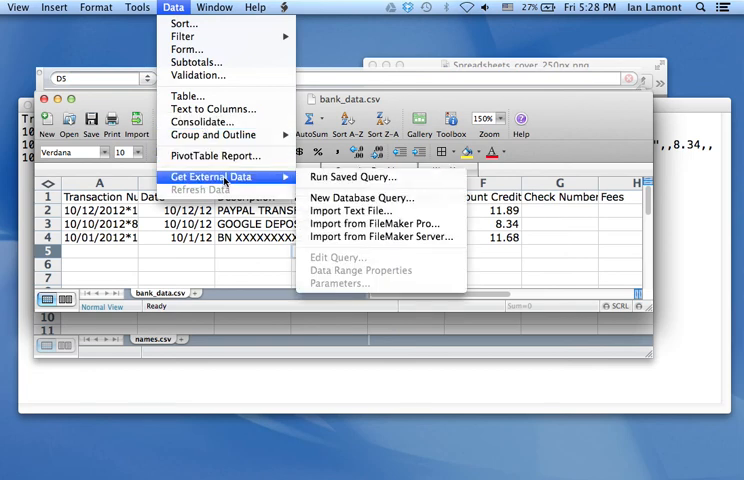
{"action": "mouse_move", "coordinate": [358, 212]}
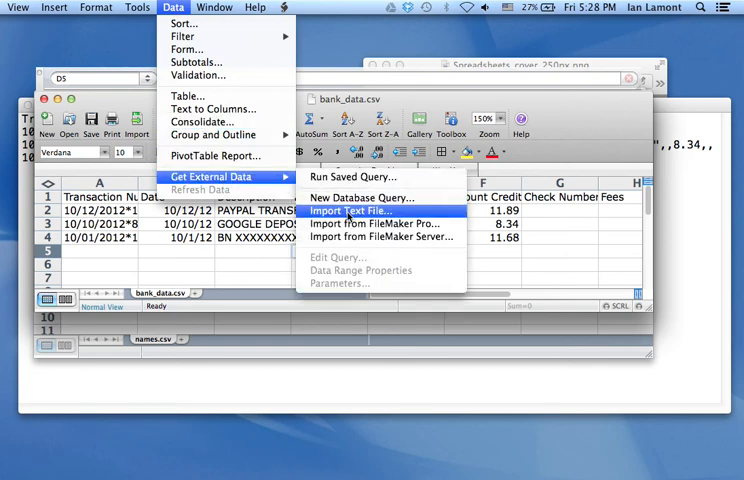